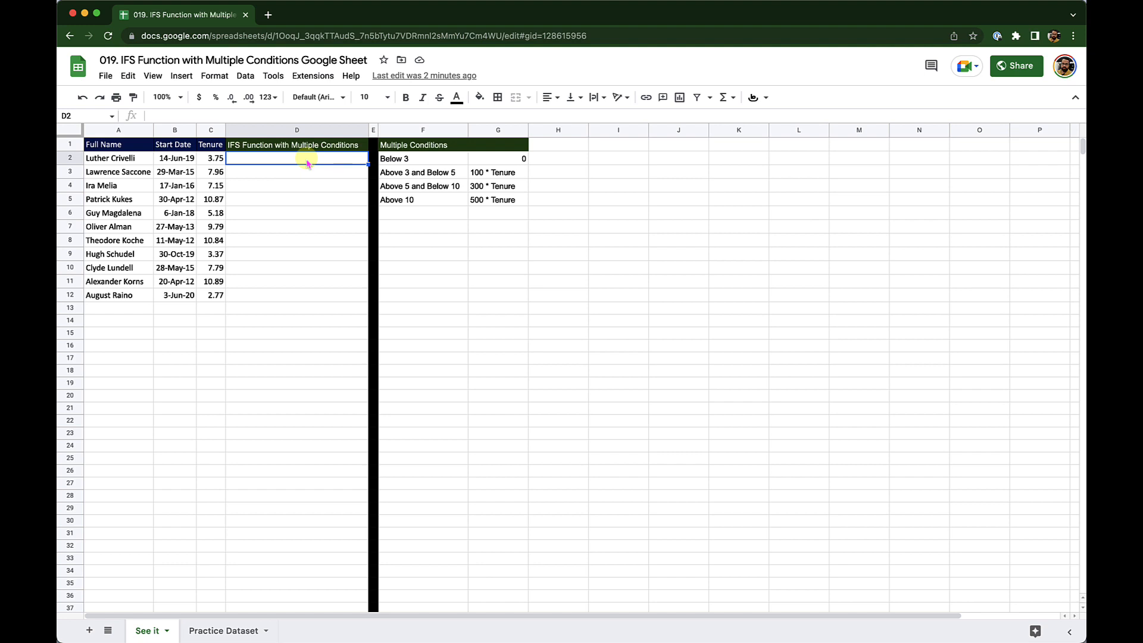
pyautogui.moveTo(302, 164)
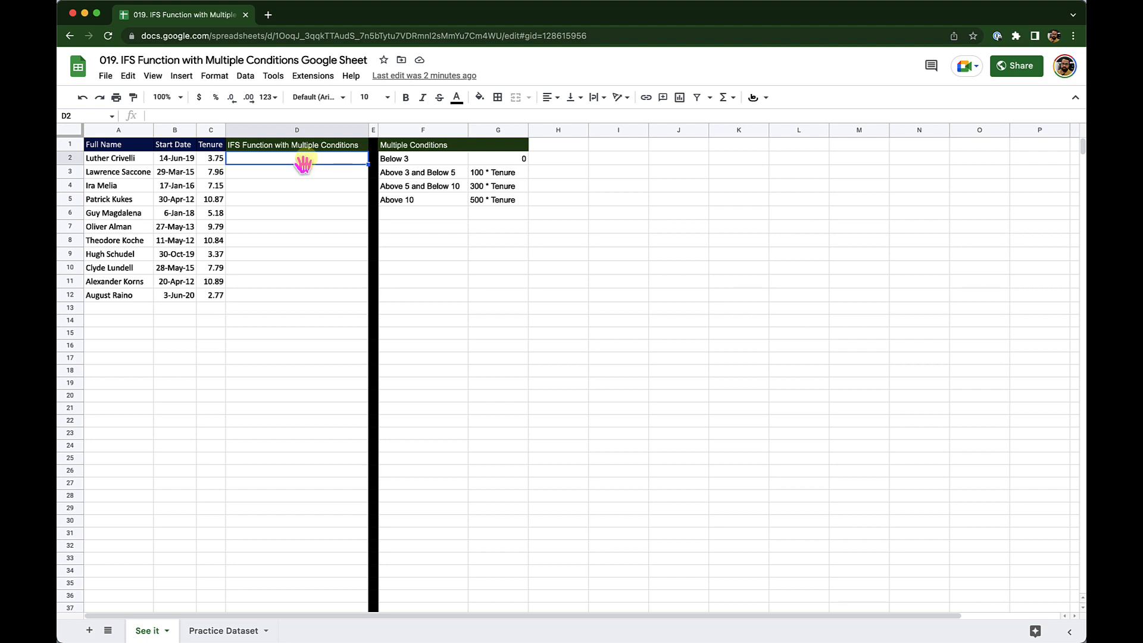
pyautogui.moveTo(163, 628)
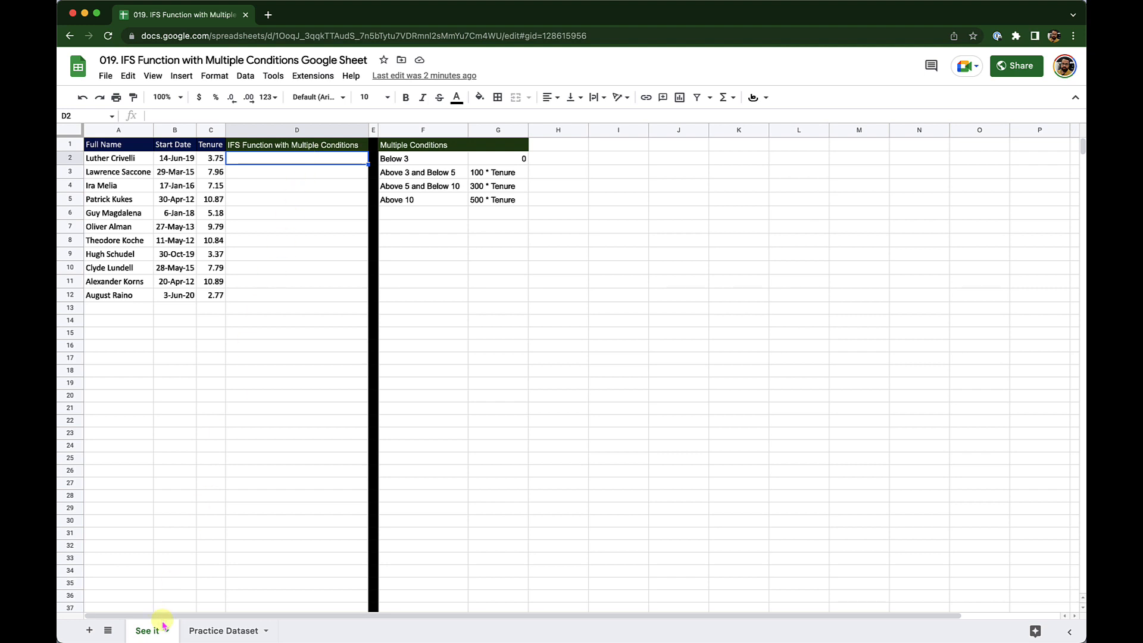
# Glance at the Practice Dataset sheet, return to See it, and begin =IFS in D2
pyautogui.click(224, 631)
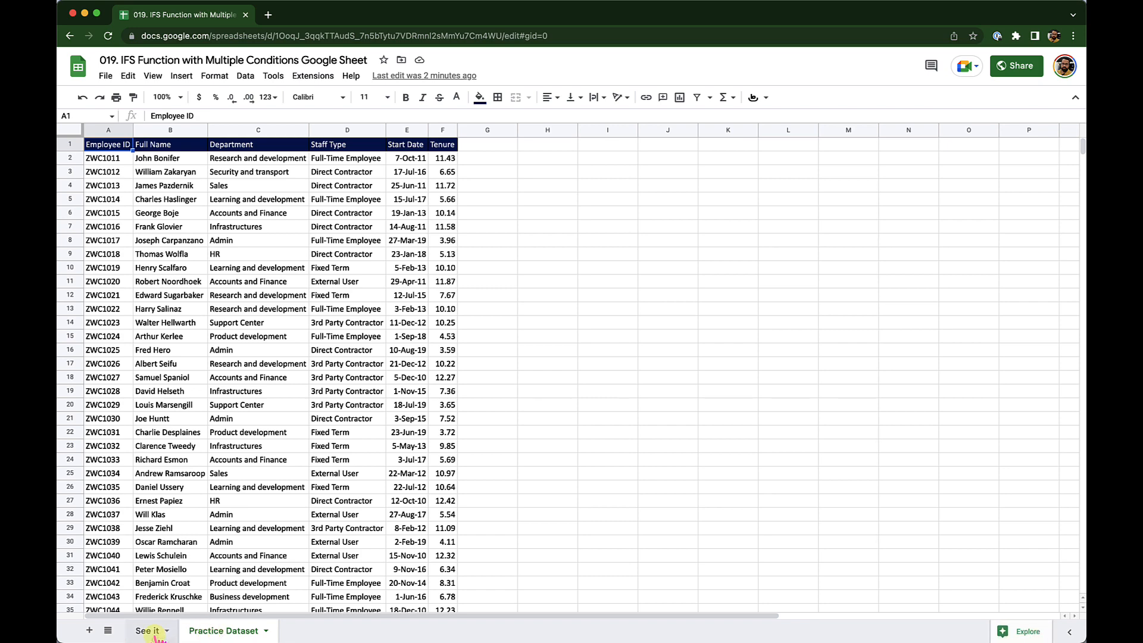
pyautogui.click(147, 631)
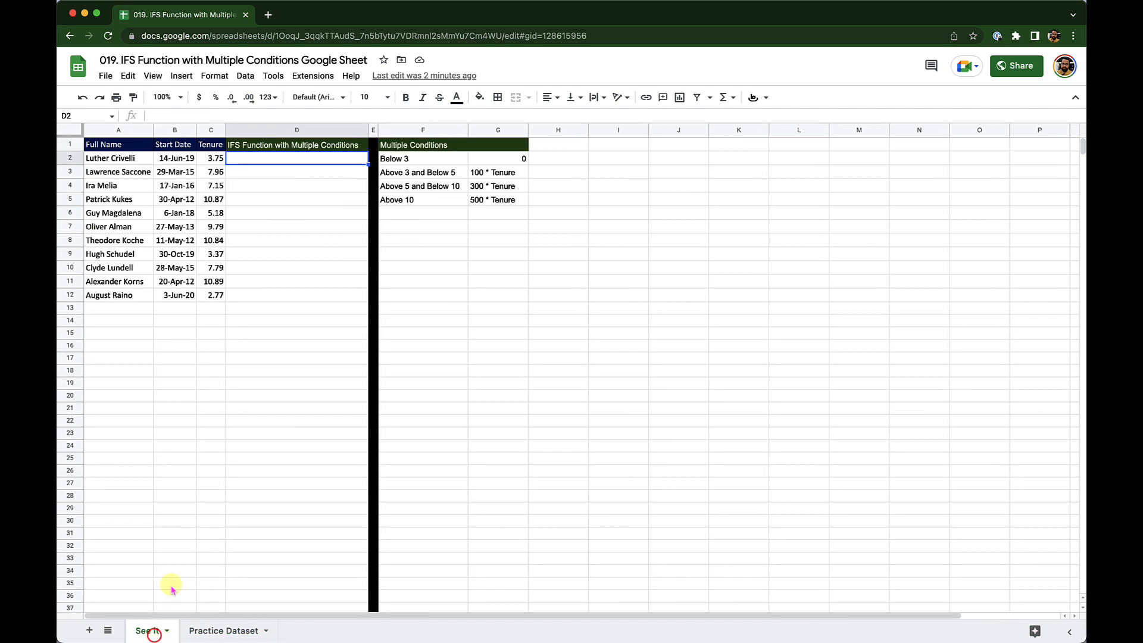
pyautogui.moveTo(305, 179)
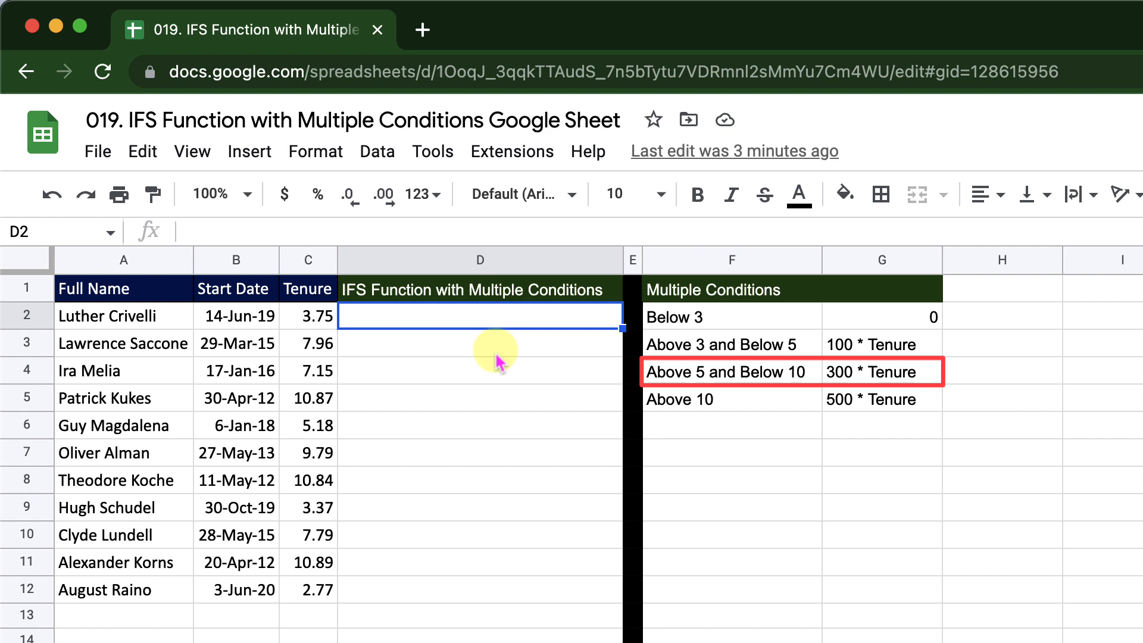
pyautogui.click(736, 399)
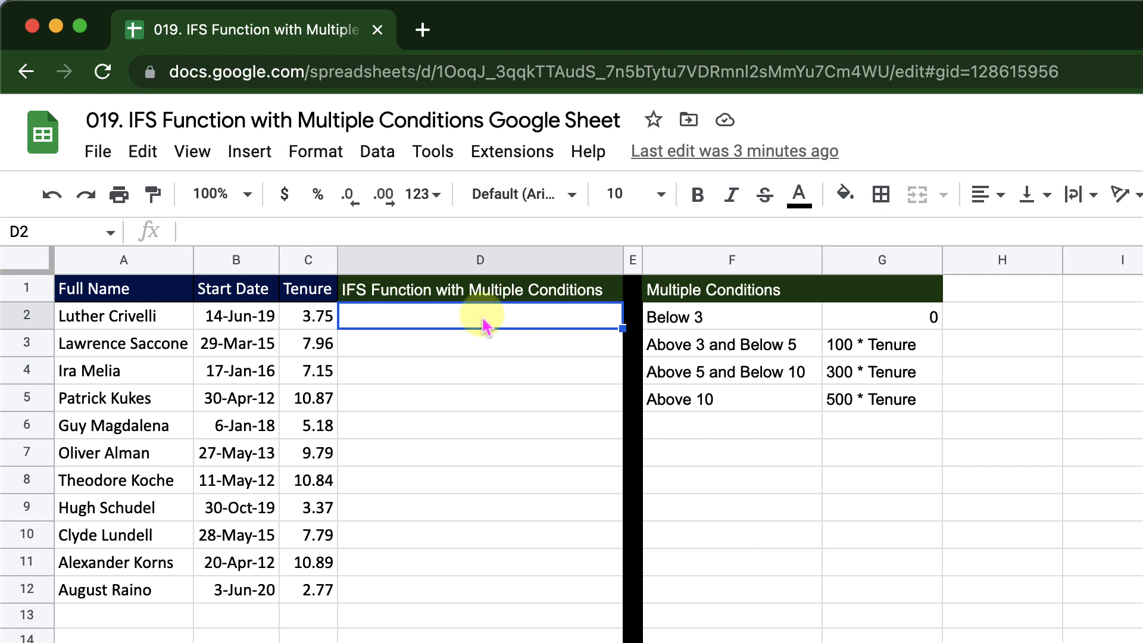
pyautogui.moveTo(485, 315)
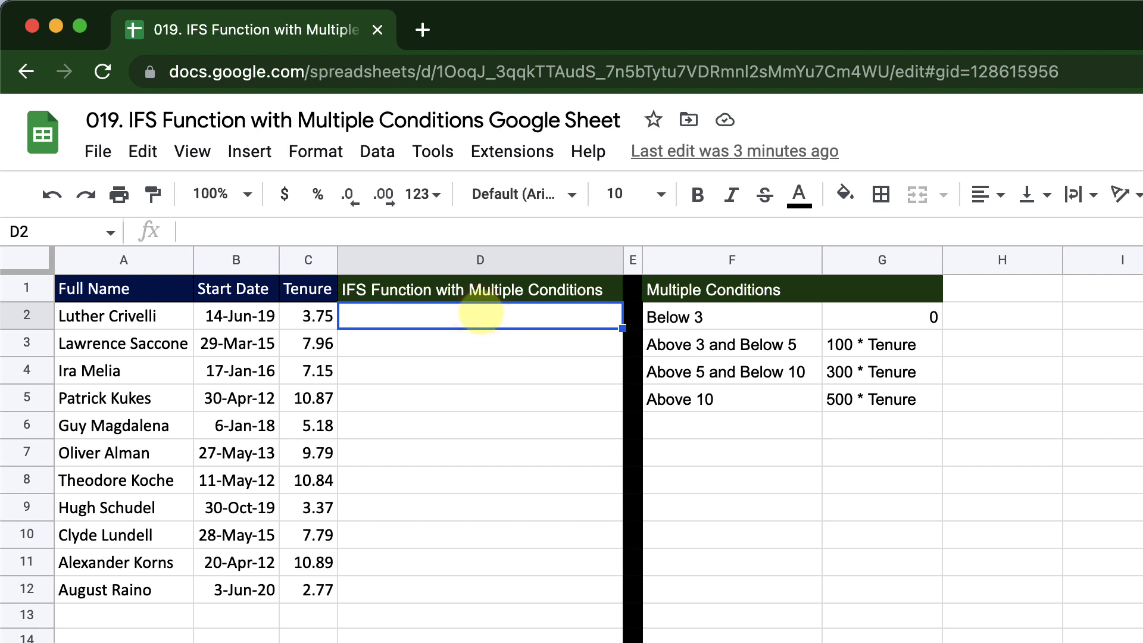
pyautogui.write('=IFS(')
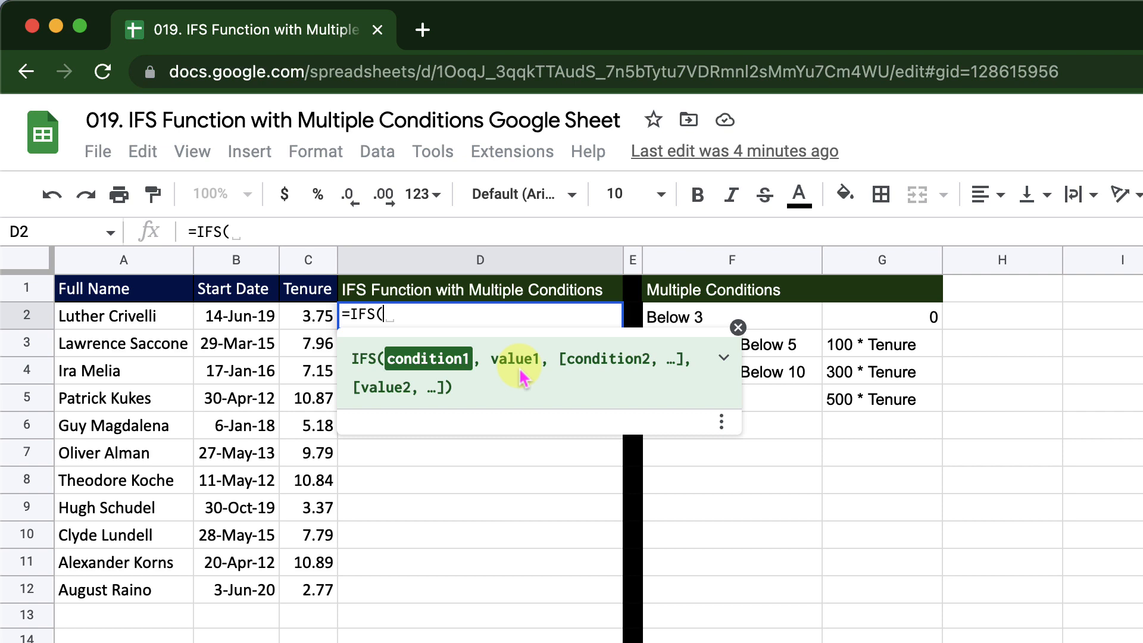
# Enter the first condition-value pair: C2<3 returning C2*0
pyautogui.click(307, 316)
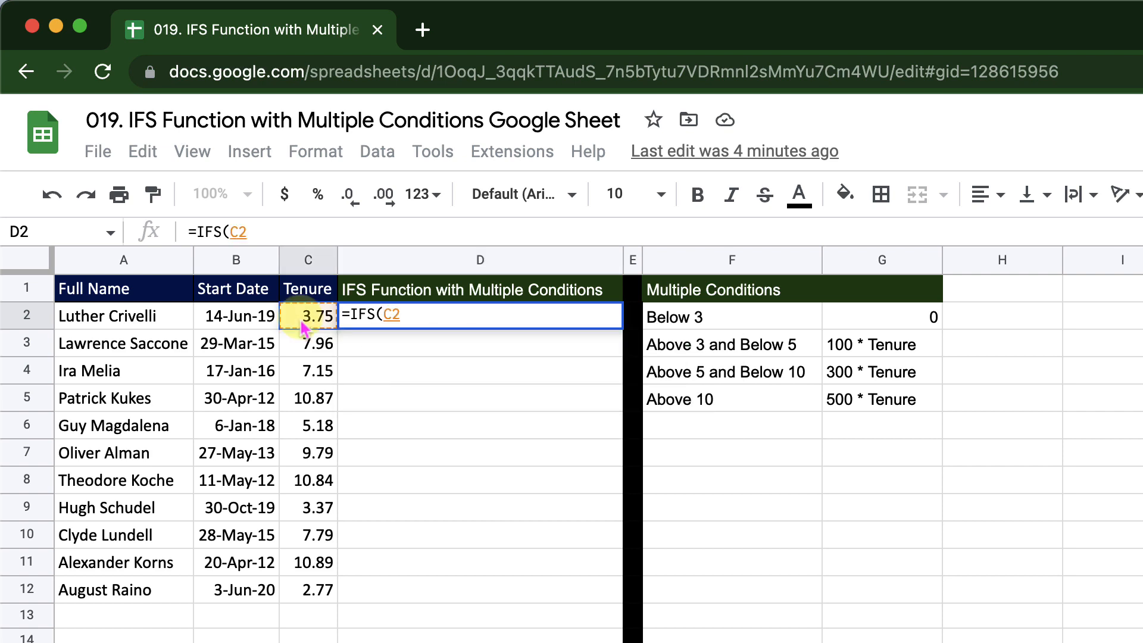
pyautogui.write('<')
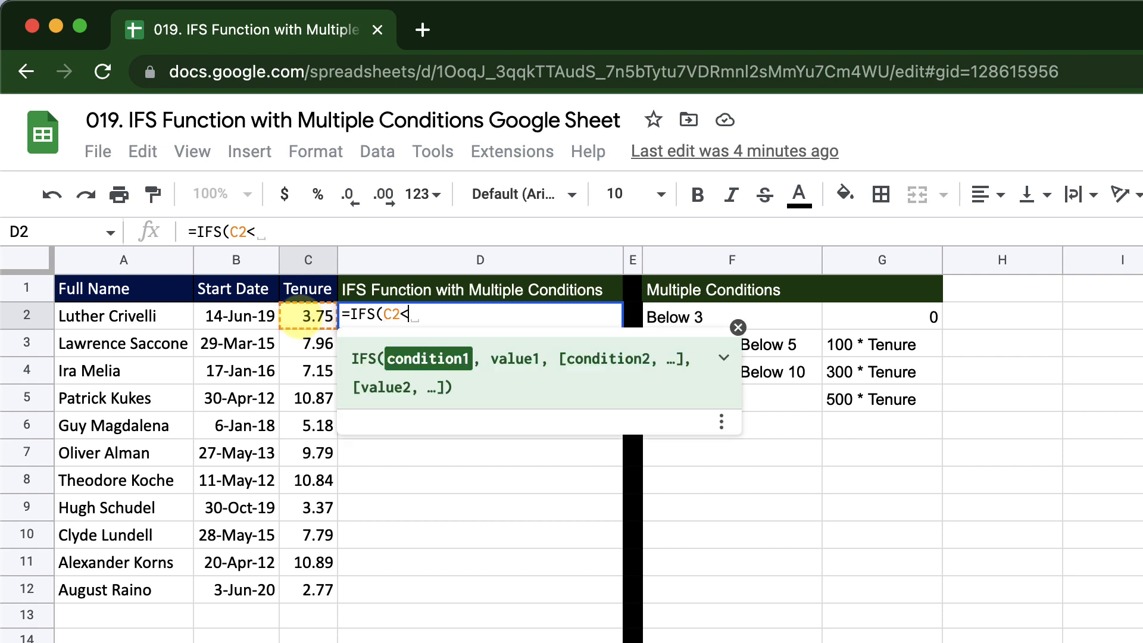
pyautogui.write('3,')
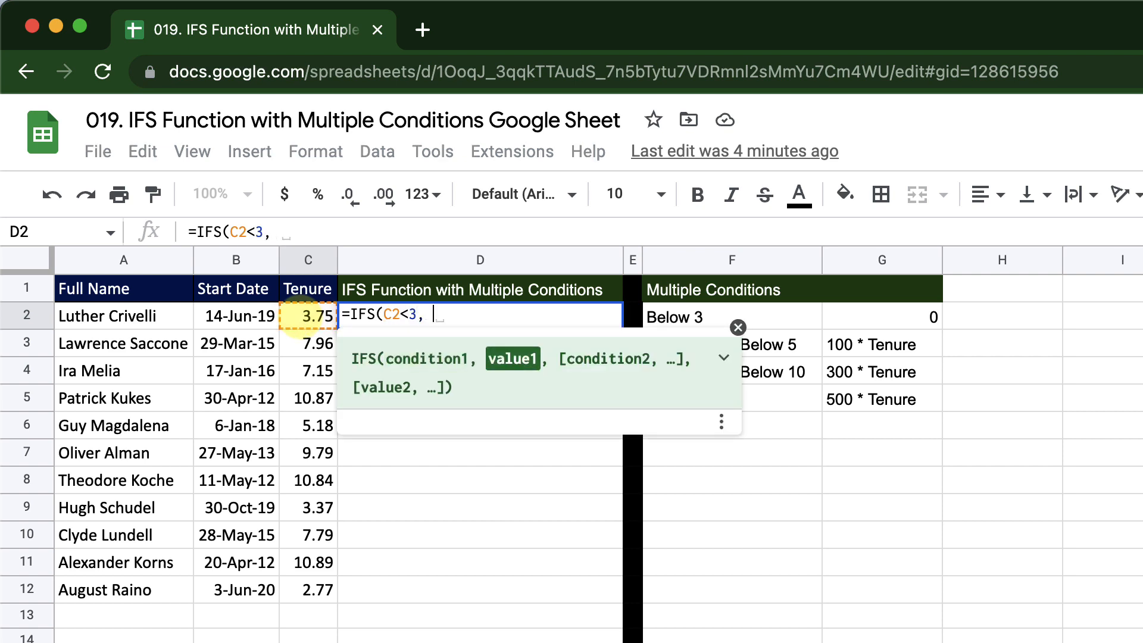
pyautogui.click(307, 315)
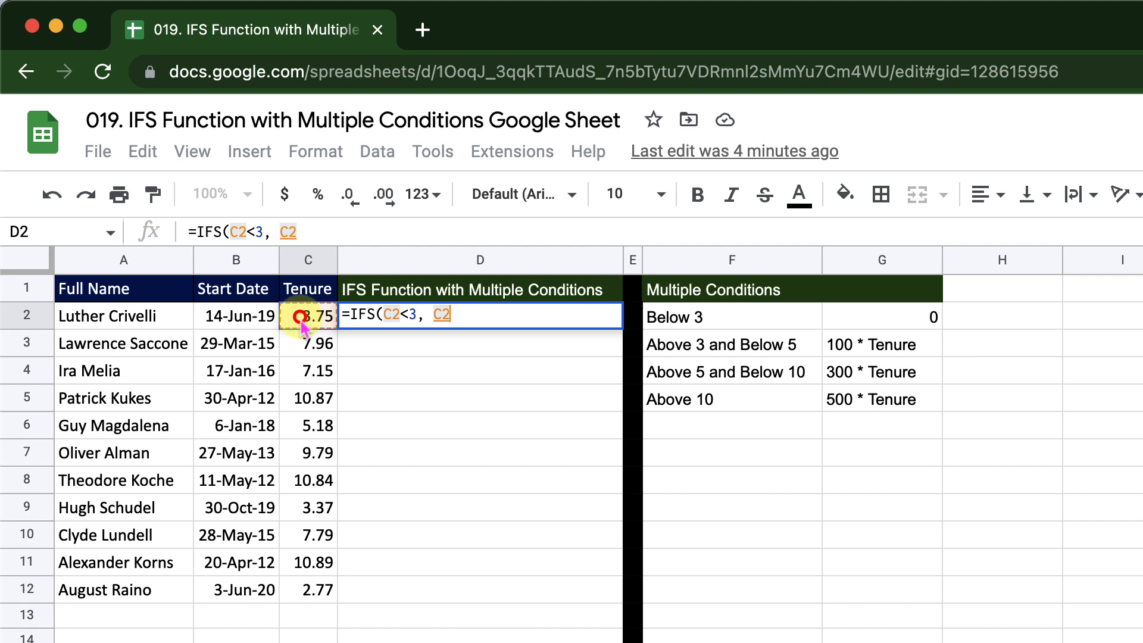
pyautogui.write('*')
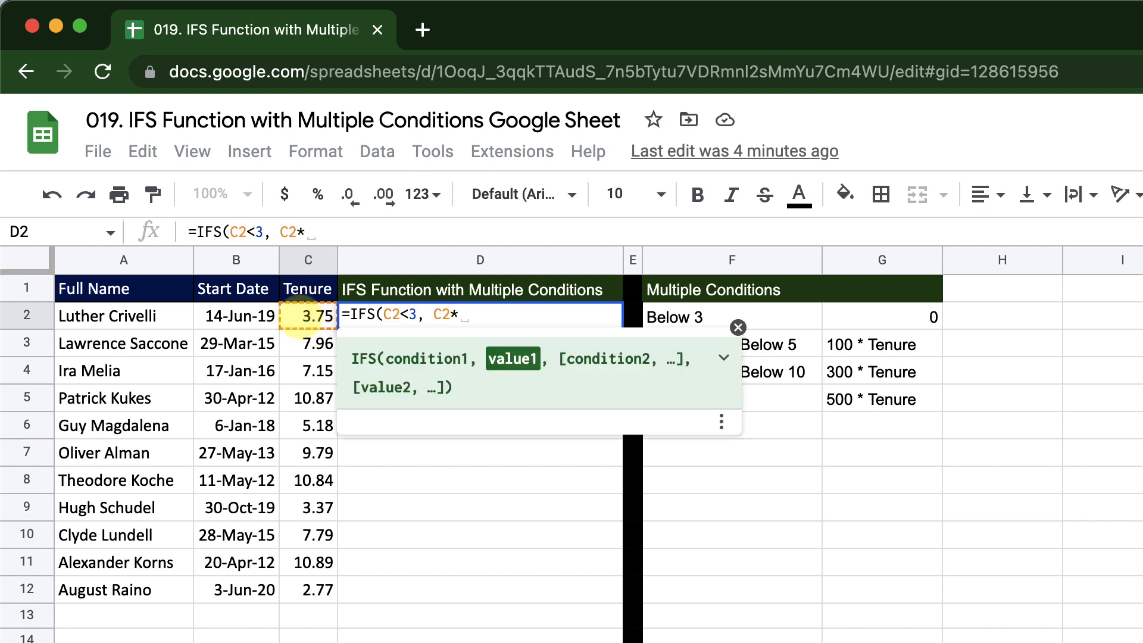
pyautogui.write('0,')
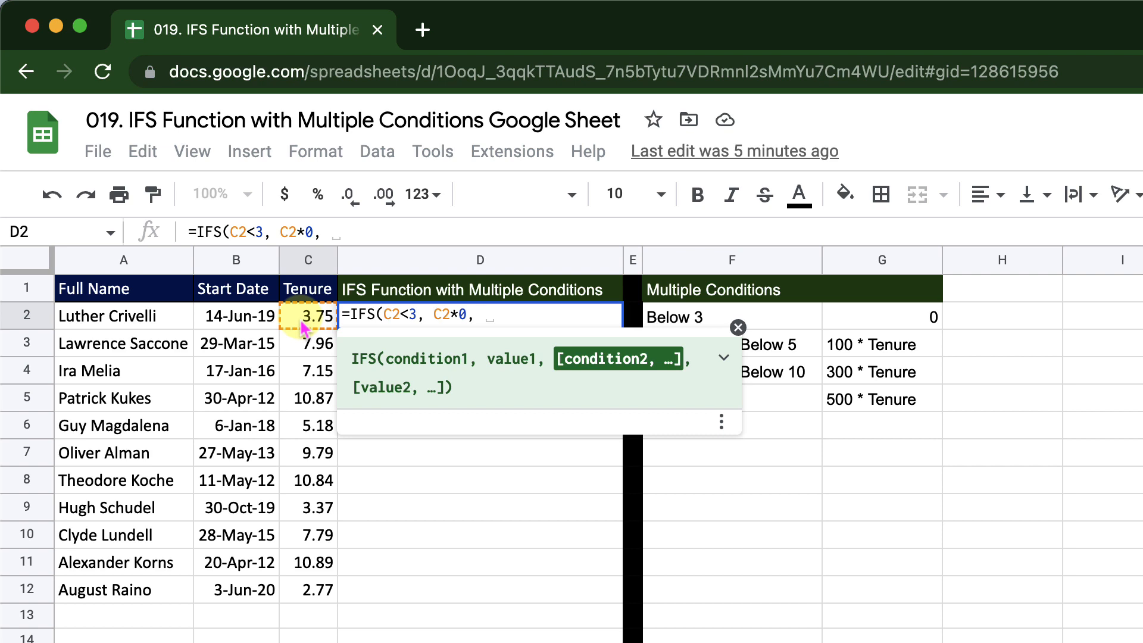
pyautogui.moveTo(430, 333)
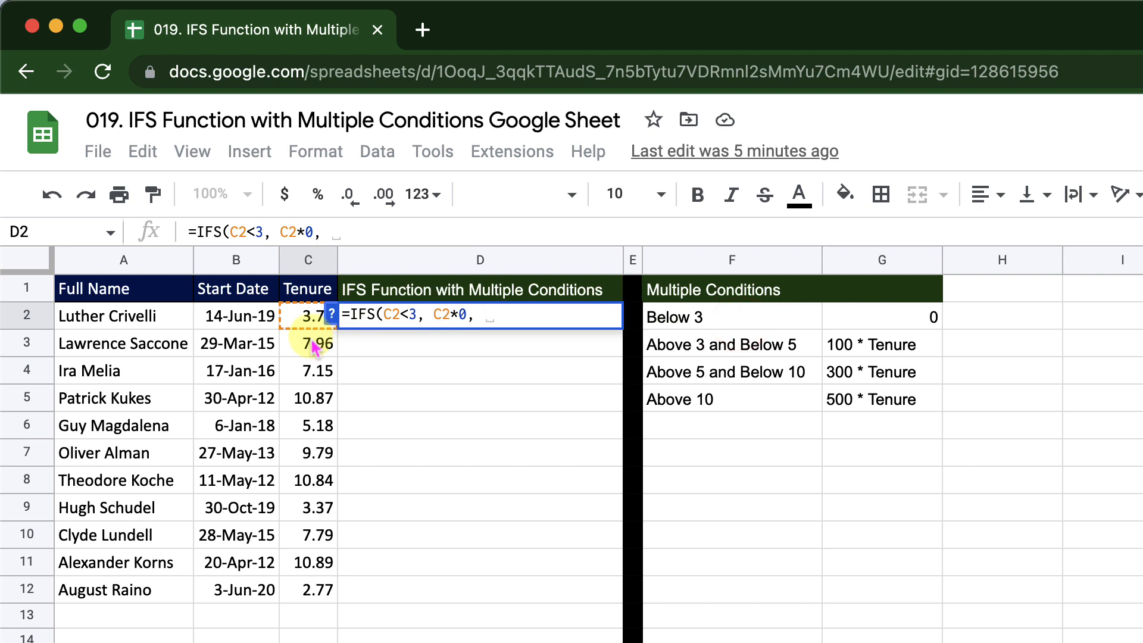
pyautogui.moveTo(482, 290)
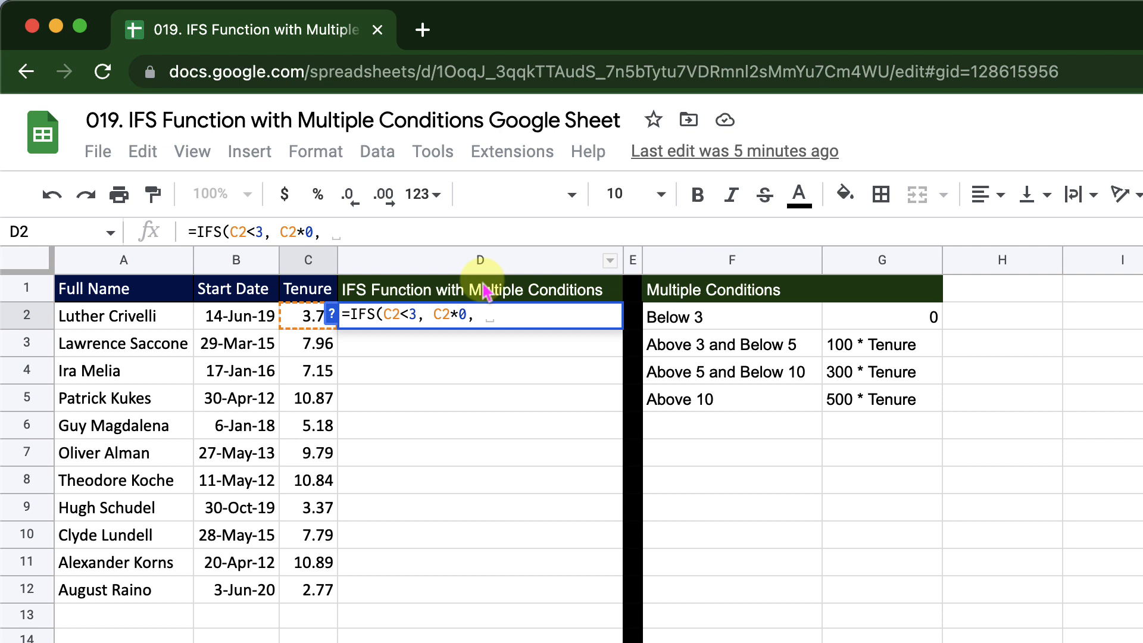
# Add the second pair: AND(C2>3, C2<5) returning C2*100
pyautogui.write('AND(C2')
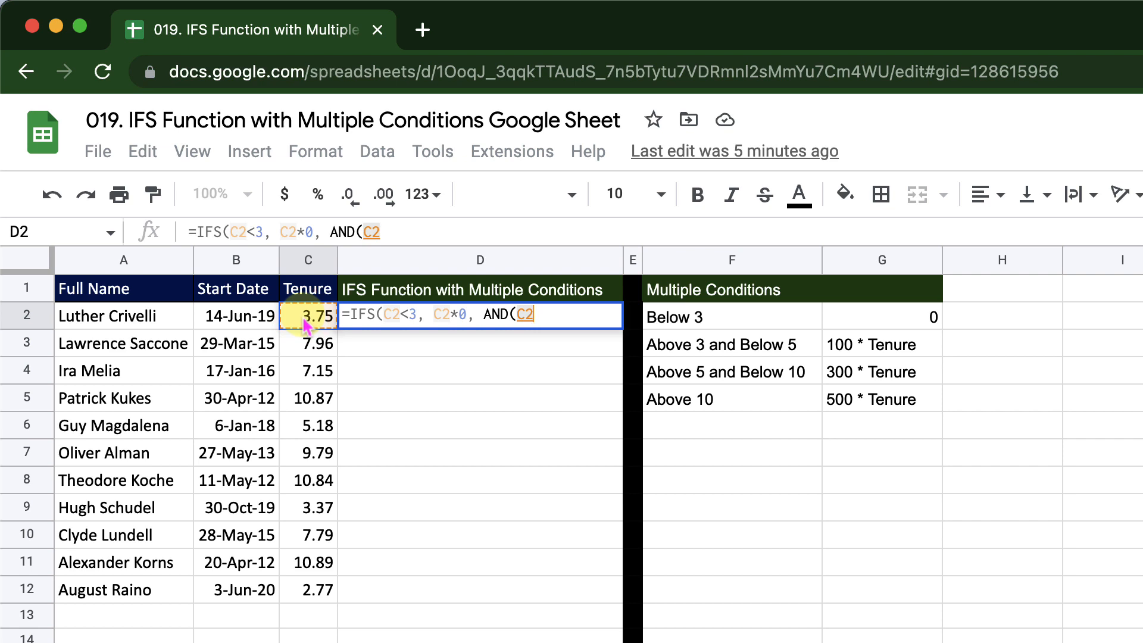
pyautogui.write('>3,')
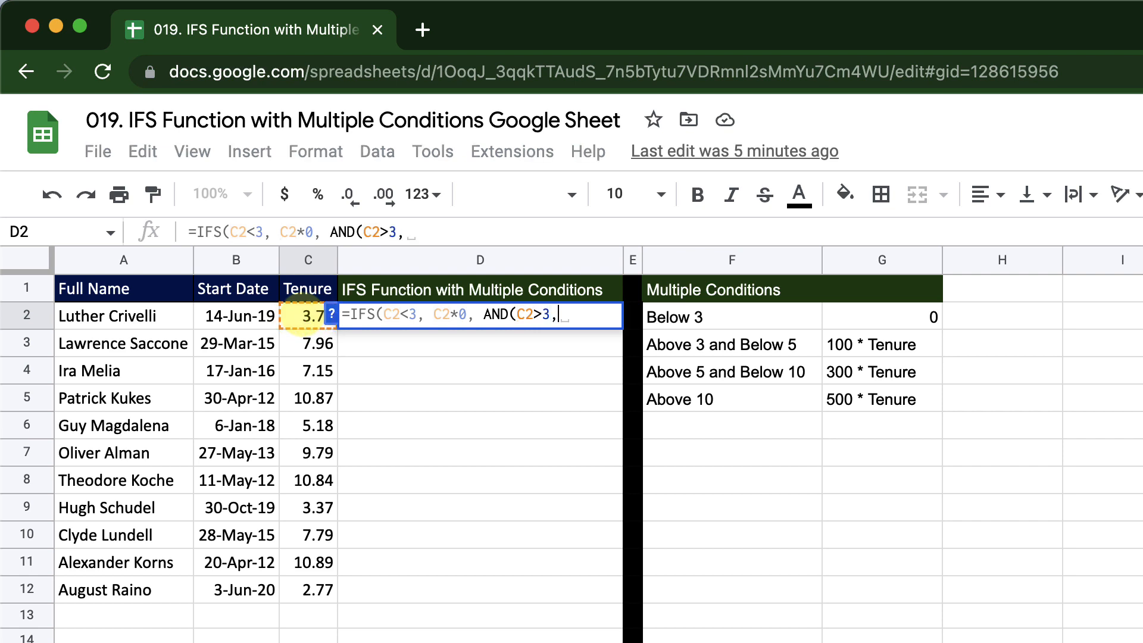
pyautogui.click(307, 316)
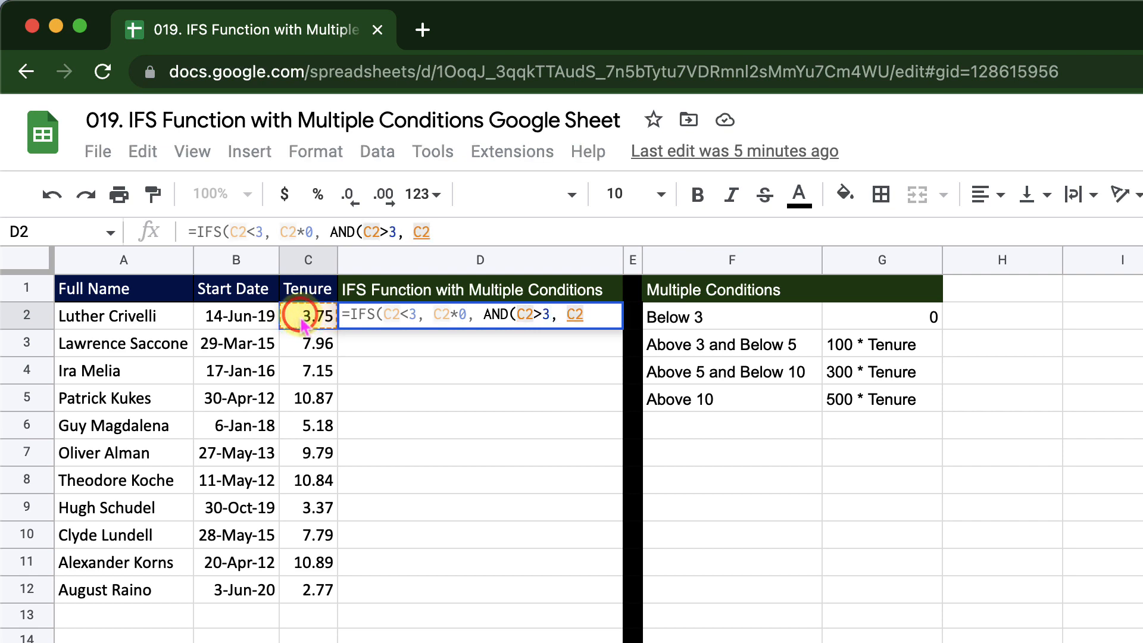
pyautogui.write('<')
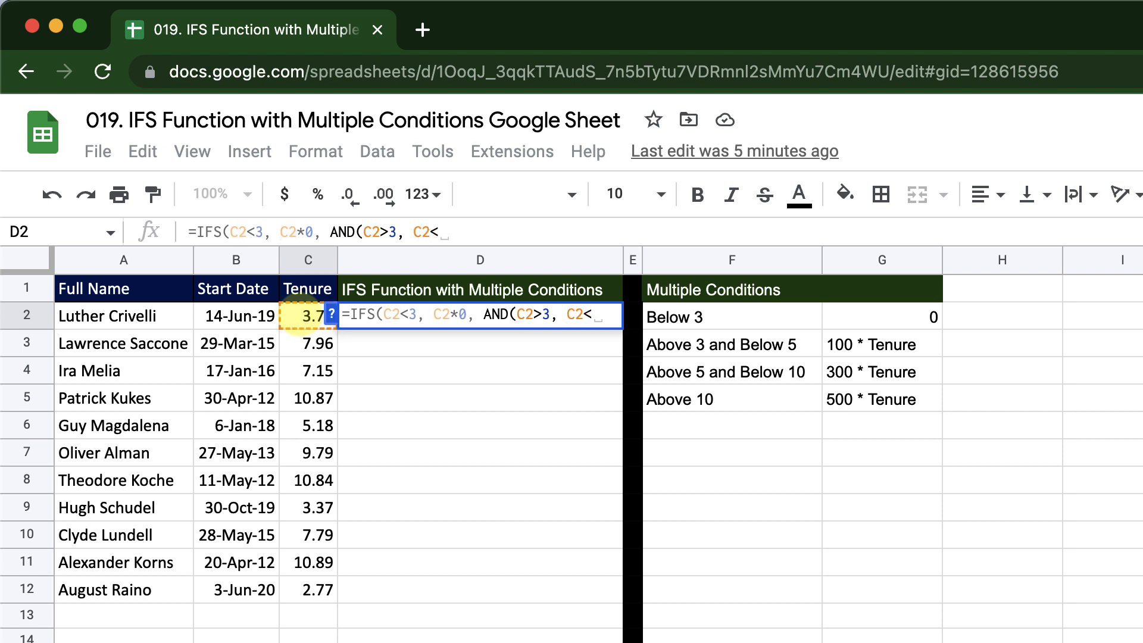
pyautogui.write('5),')
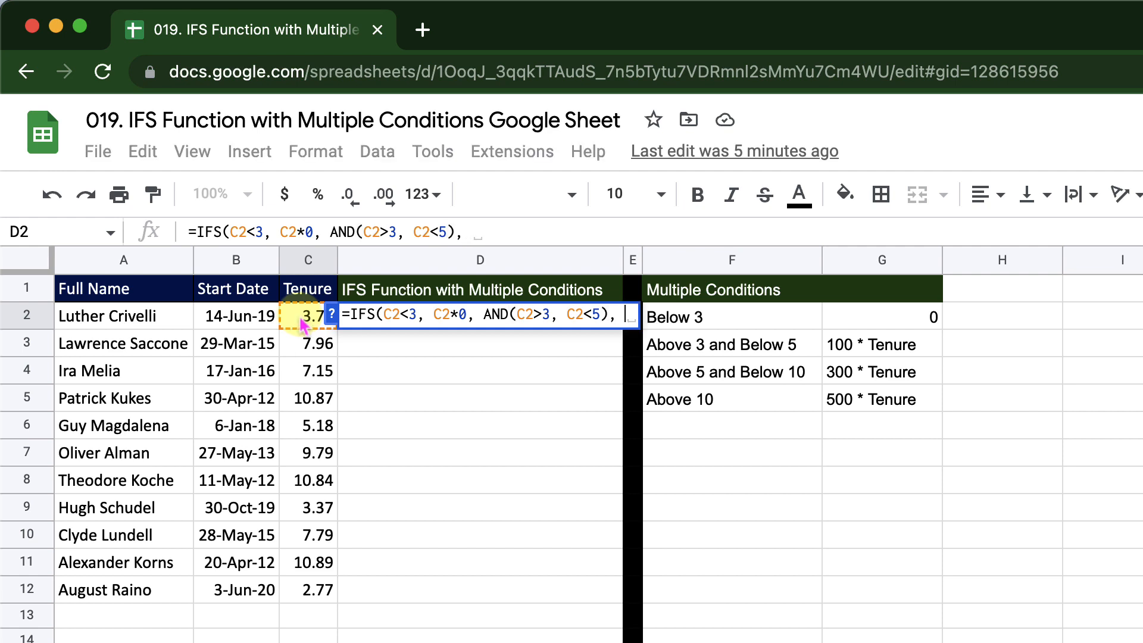
pyautogui.write('C2*100')
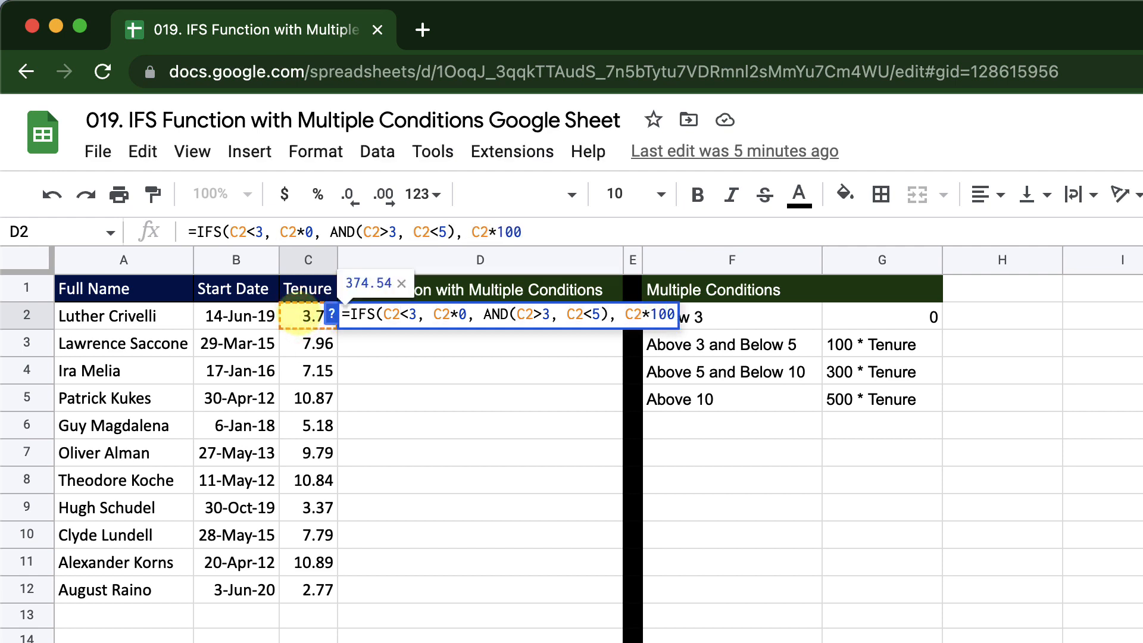
pyautogui.write(',')
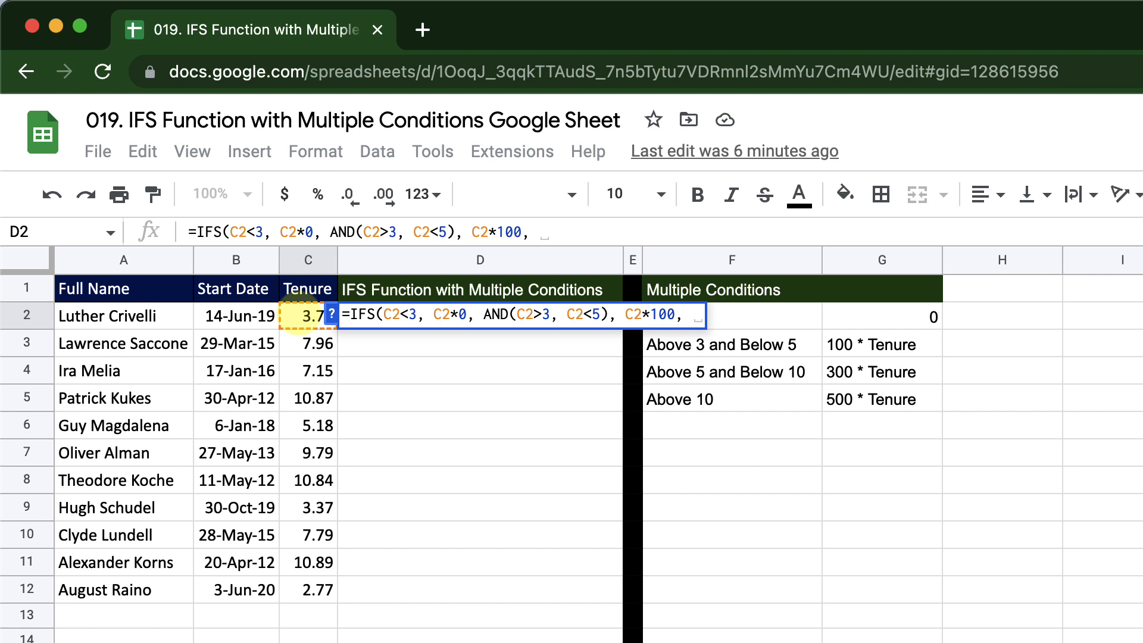
# Add the third pair: AND(C2>5, C2<10) returning C2*300
pyautogui.write('AND(C2')
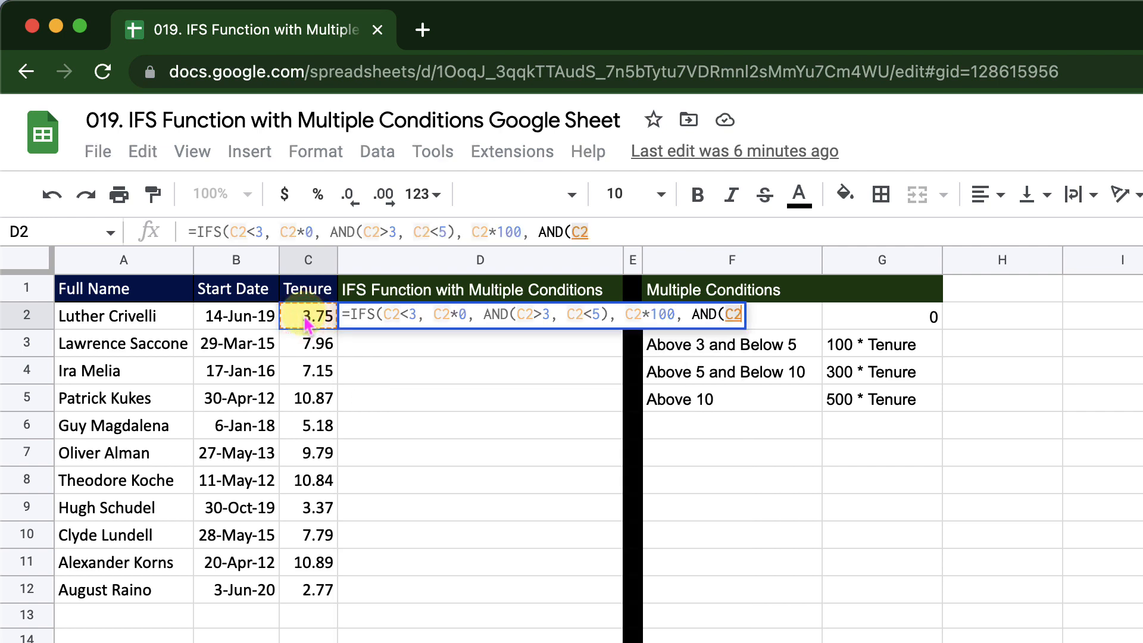
pyautogui.write('>5, C2')
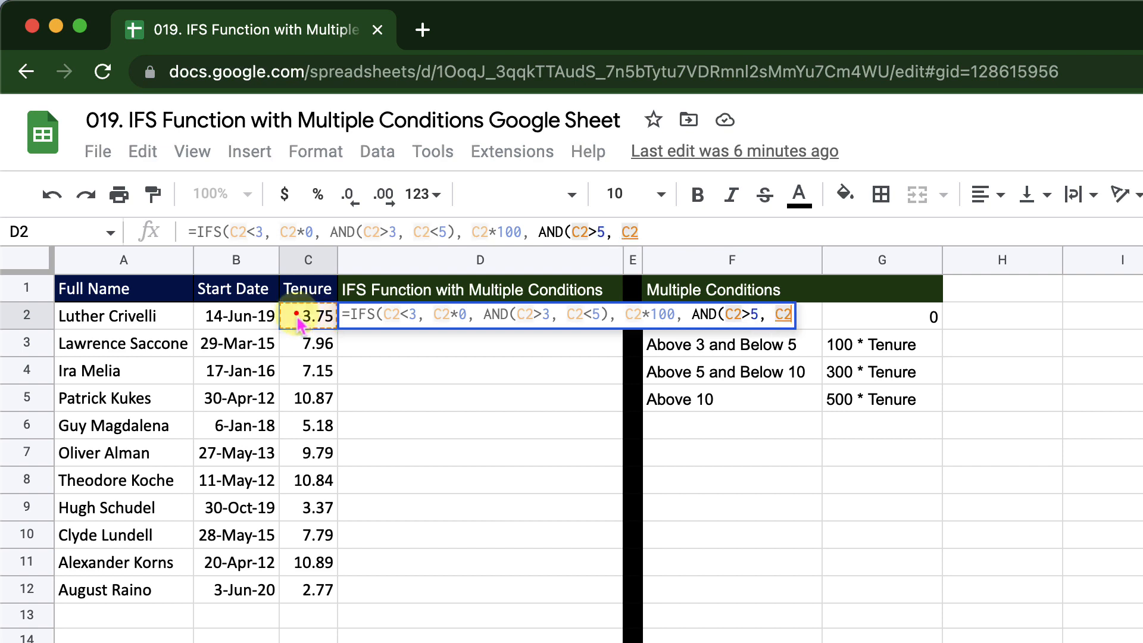
pyautogui.write('<')
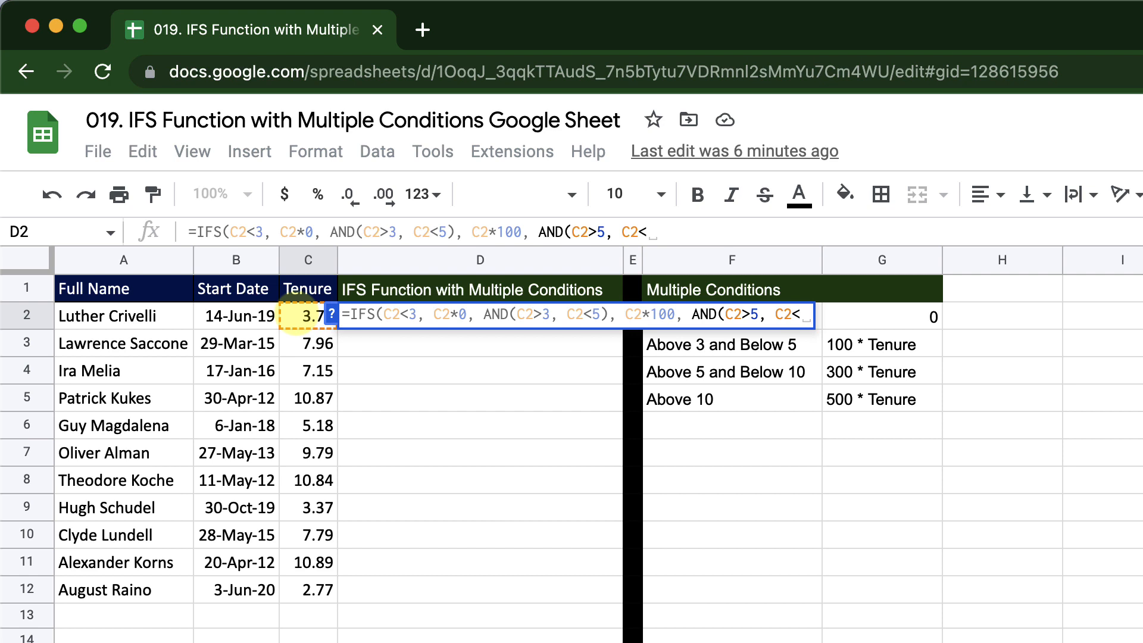
pyautogui.write('10')
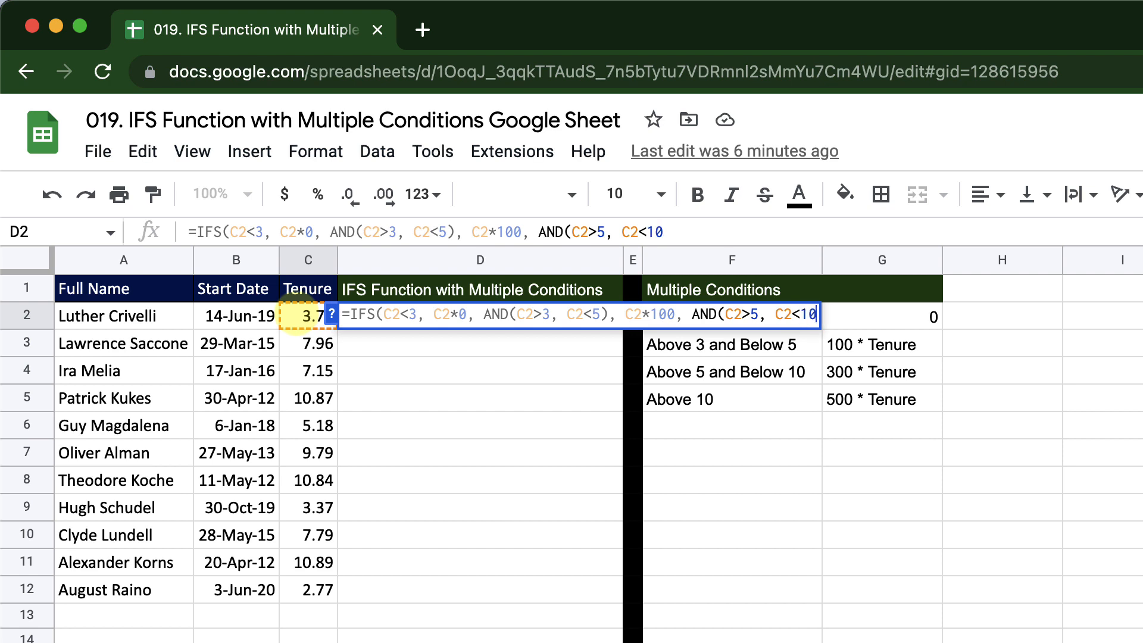
pyautogui.write(')')
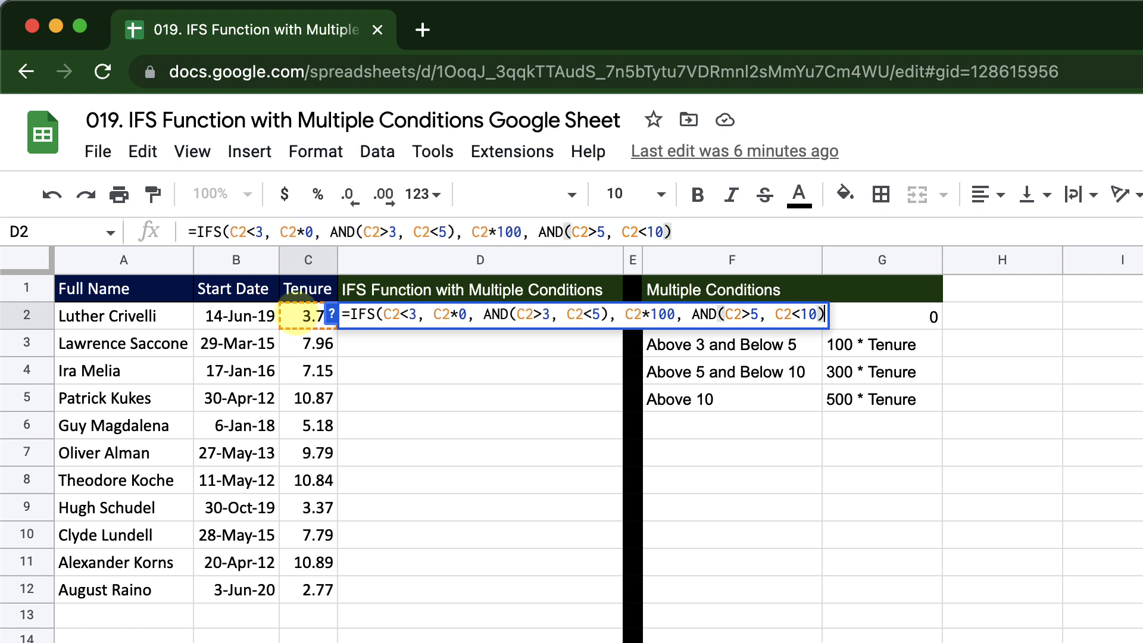
pyautogui.write(', C2*')
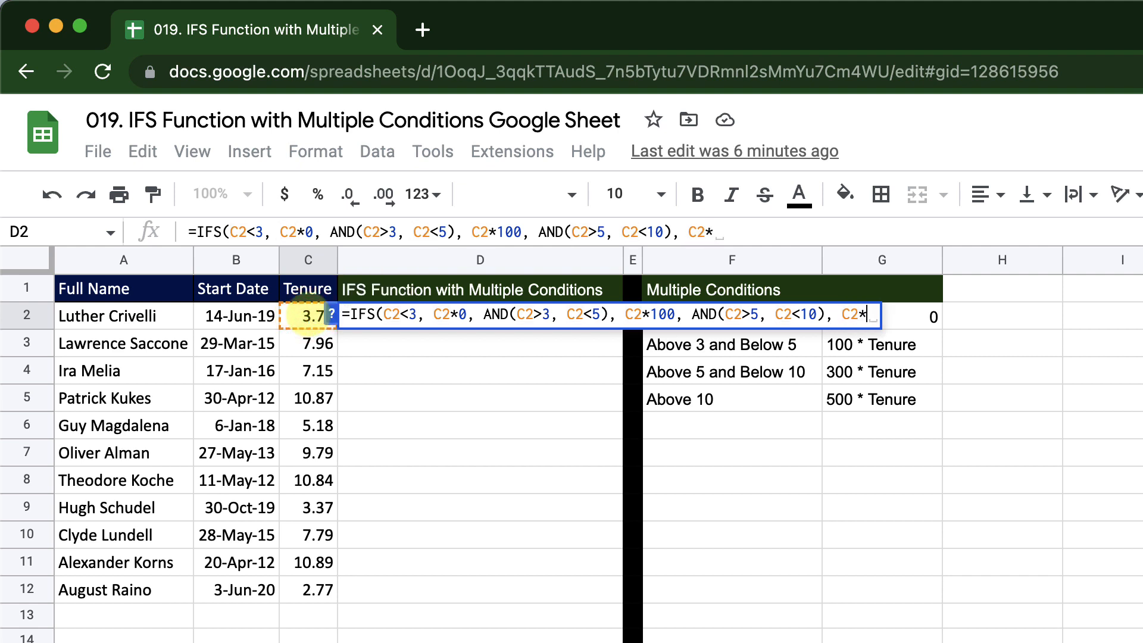
pyautogui.write('300')
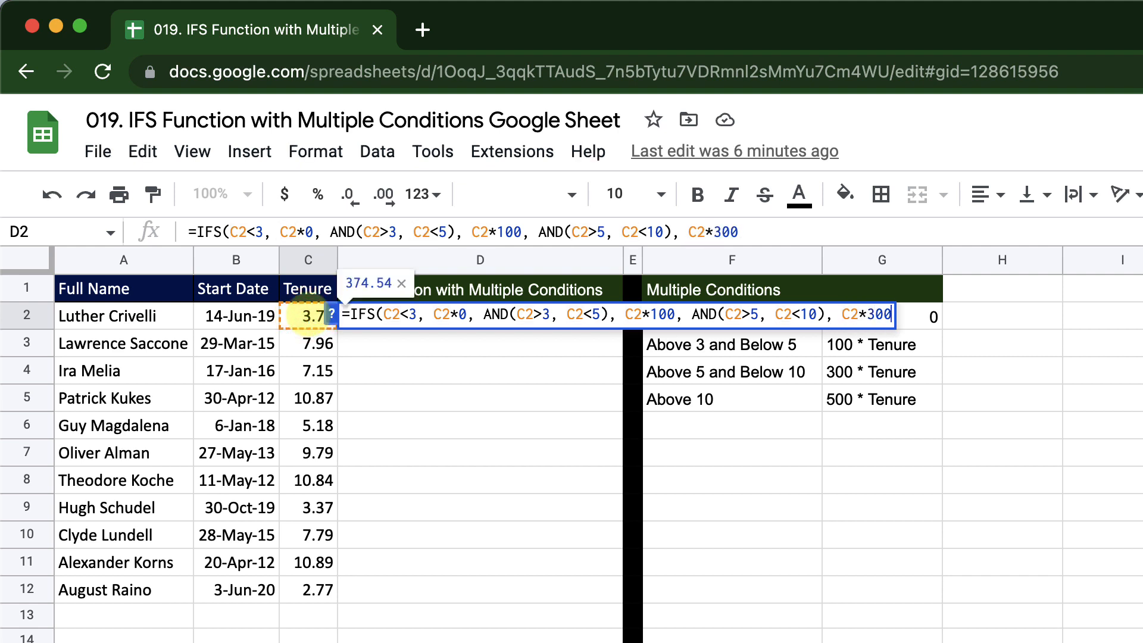
pyautogui.write(',')
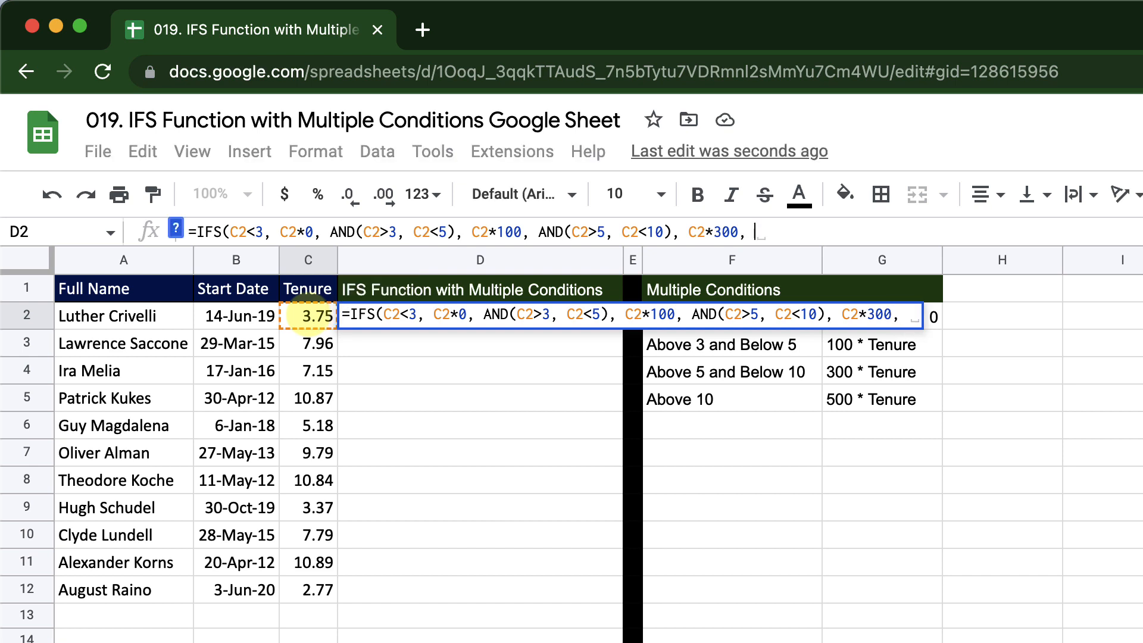
# Finish with C2>10 returning C2*500 and close the IFS formula, yielding 374.54
pyautogui.write('C2>10, C2')
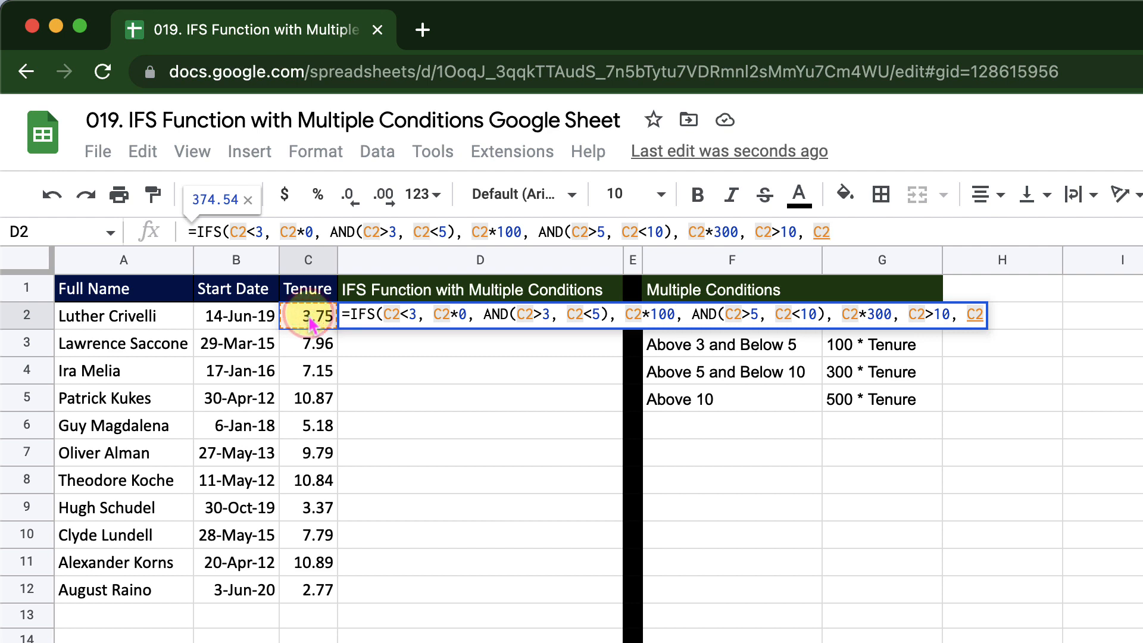
pyautogui.write('*5')
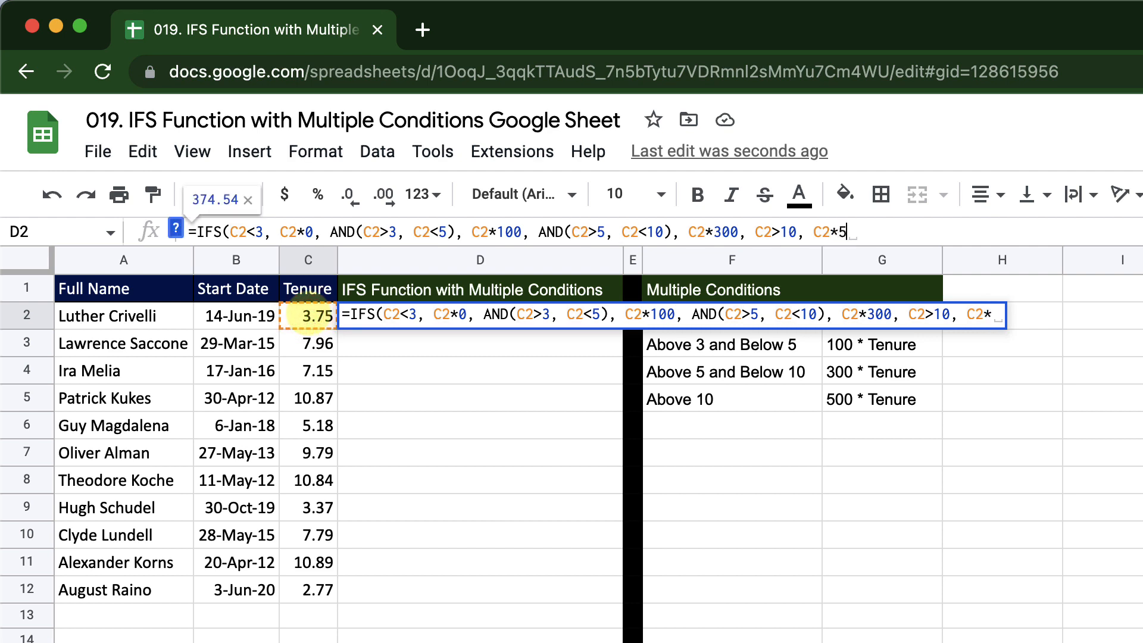
pyautogui.write('00)')
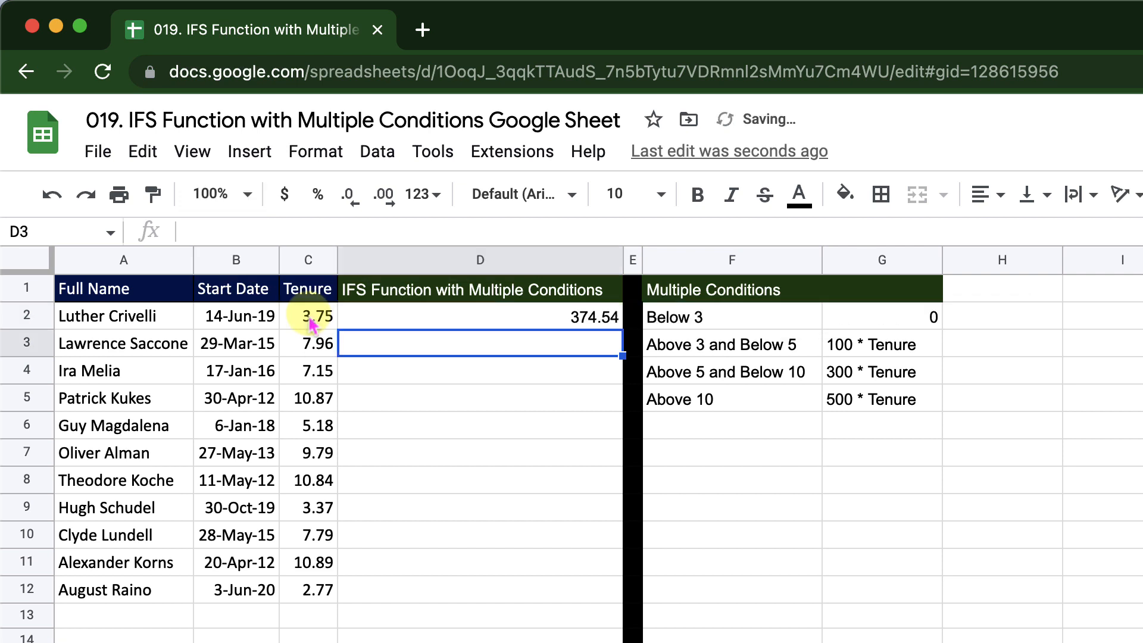
# Fill the D2 bonus formula down through D12 for all eleven employees
pyautogui.click(480, 316)
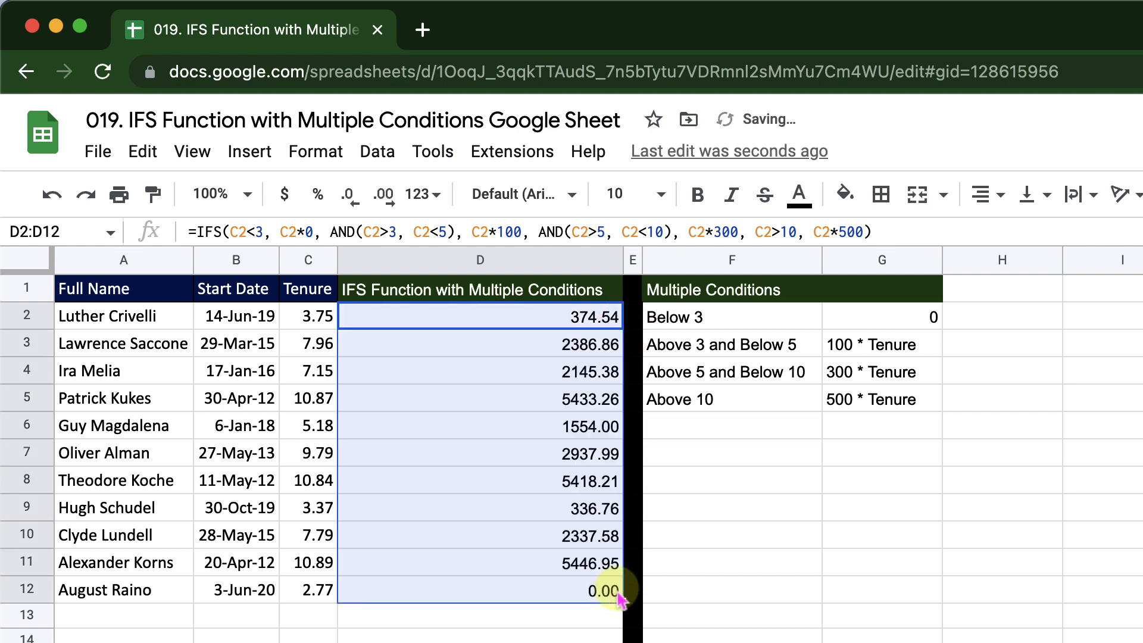
pyautogui.click(307, 589)
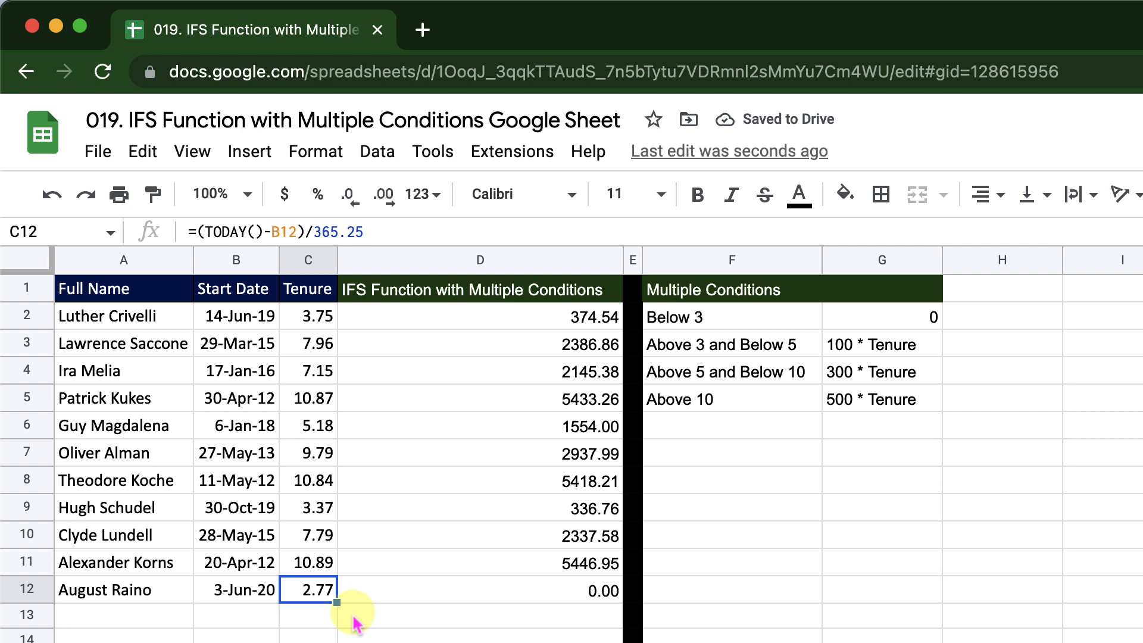
pyautogui.click(480, 589)
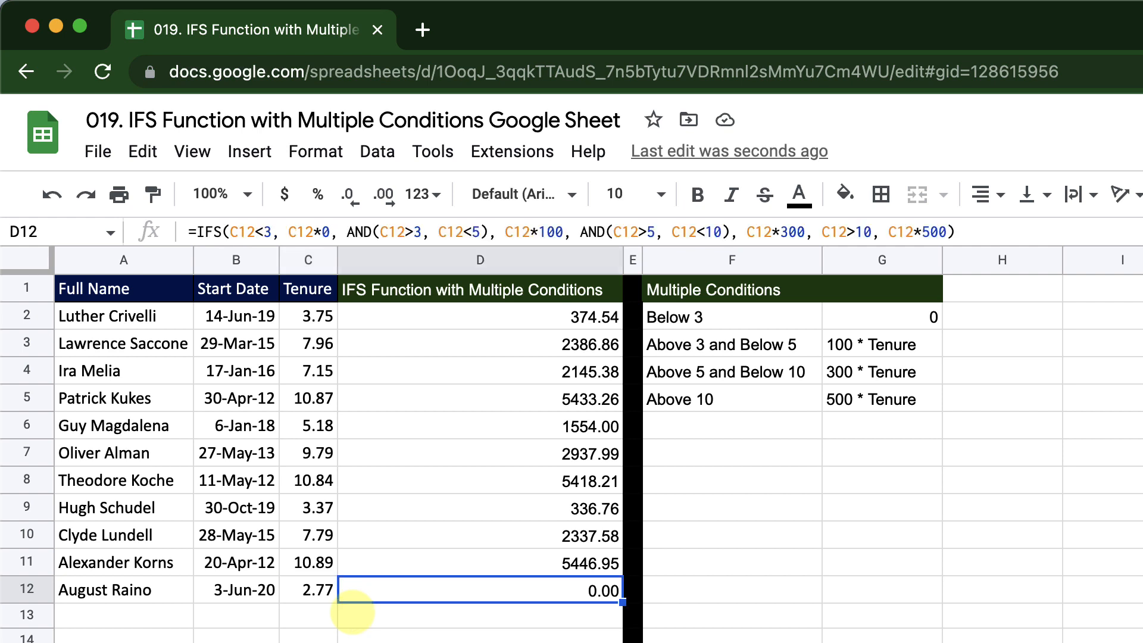
pyautogui.click(309, 507)
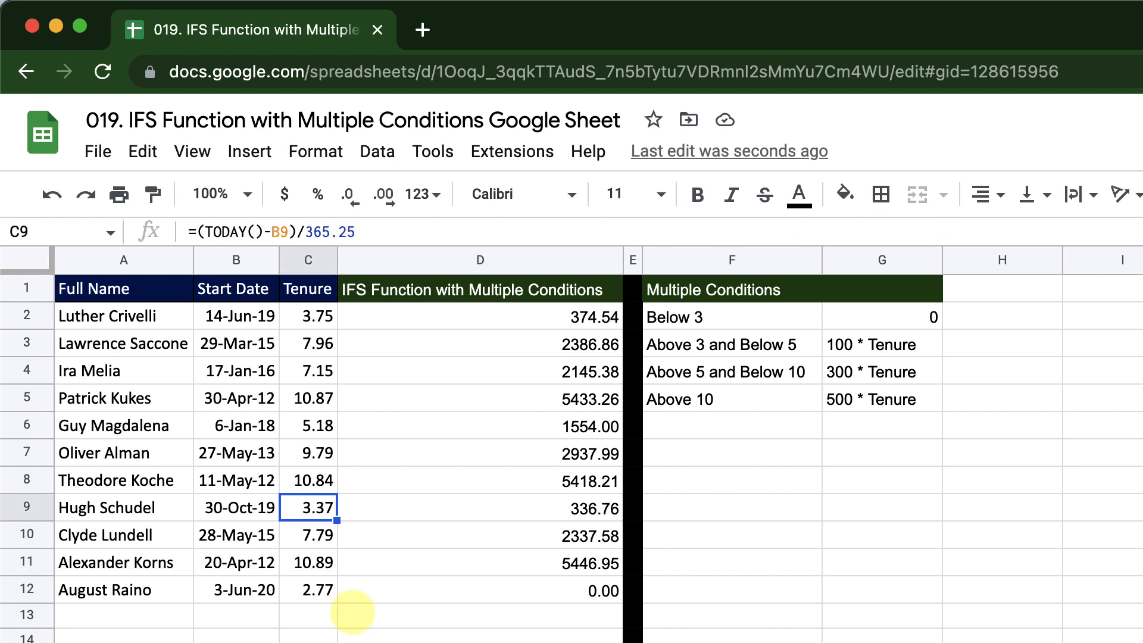
pyautogui.write('1.00')
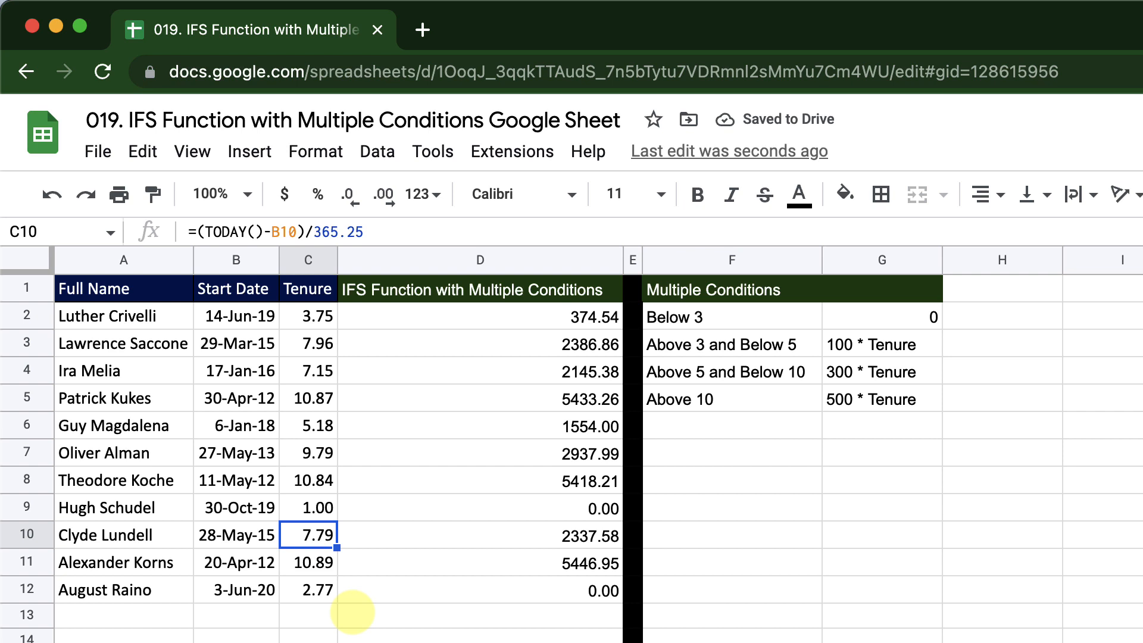
pyautogui.click(309, 508)
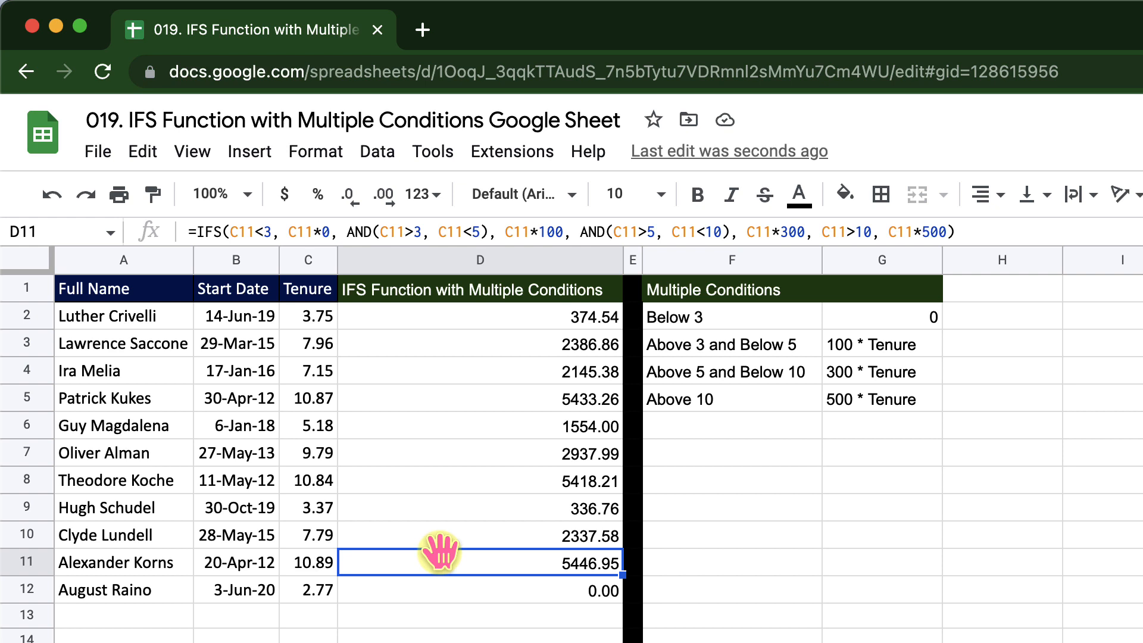
pyautogui.moveTo(442, 565)
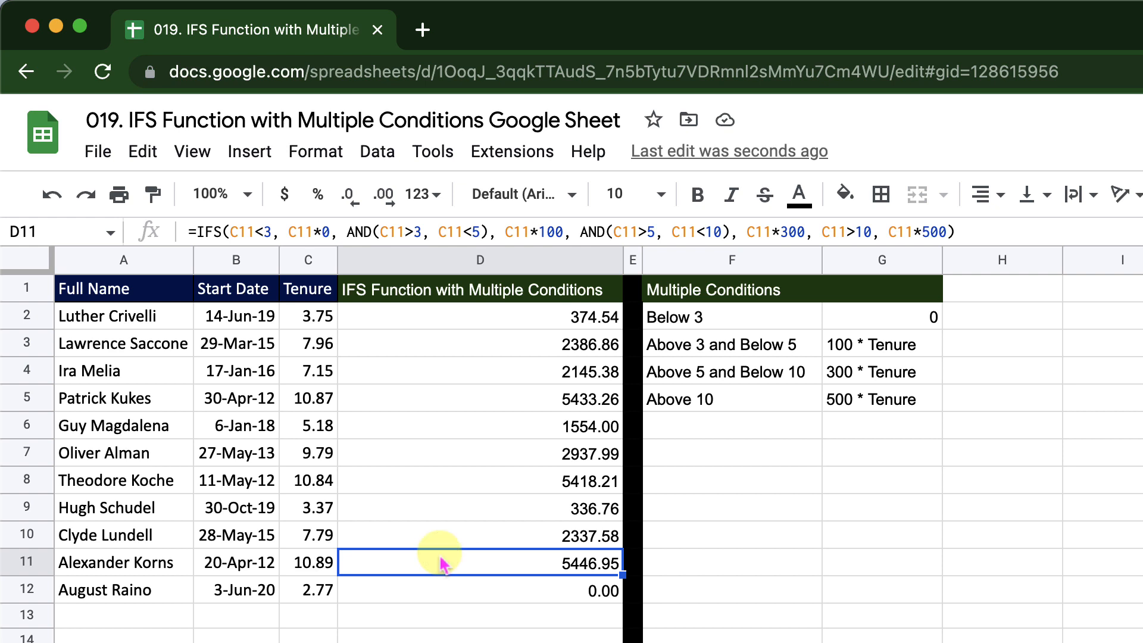